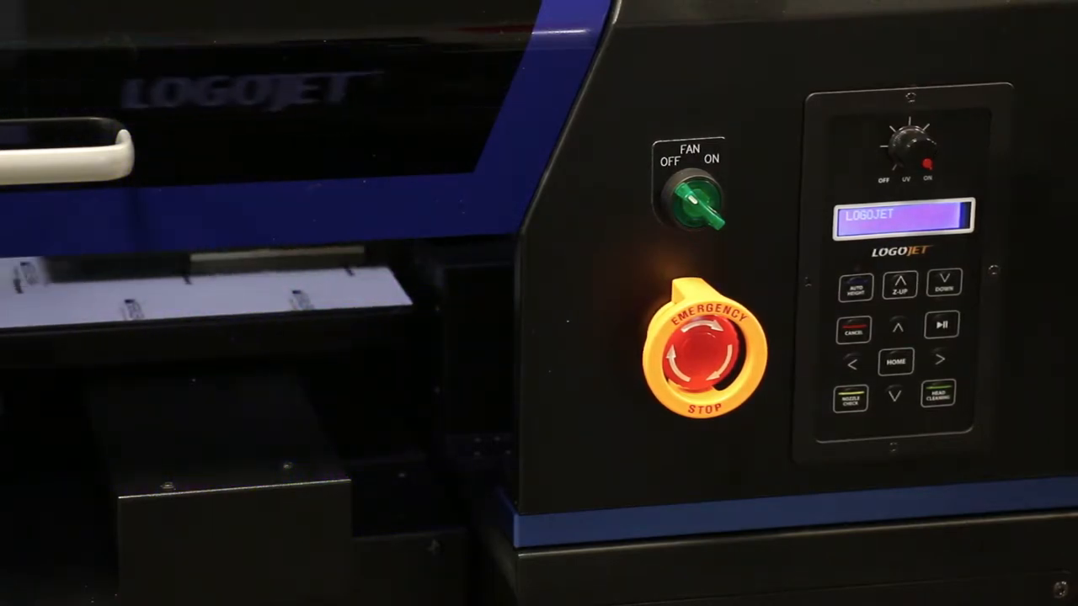
left_click(705, 354)
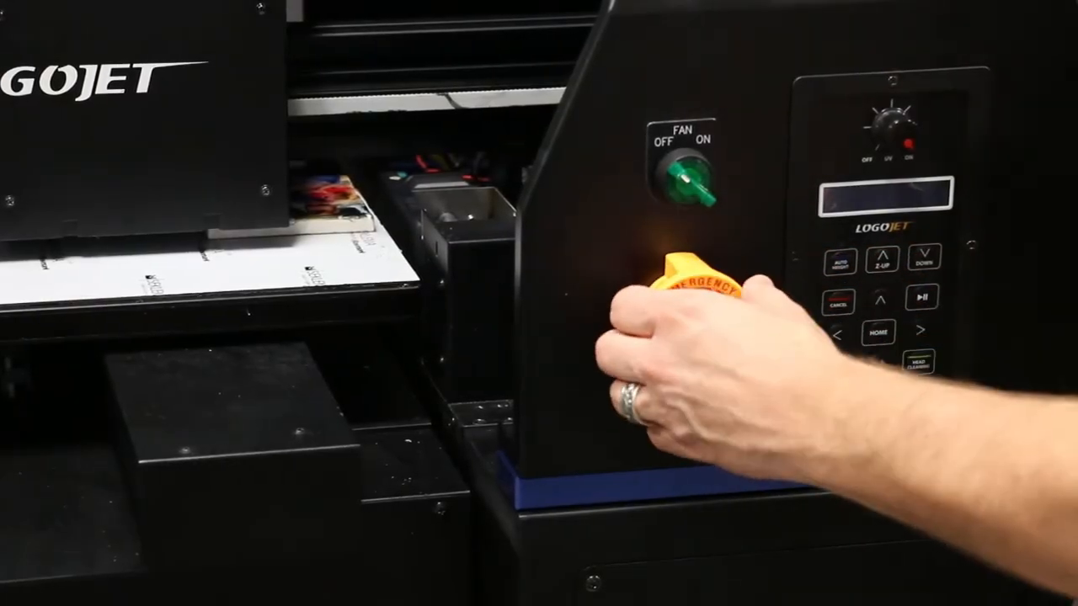
left_click(690, 320)
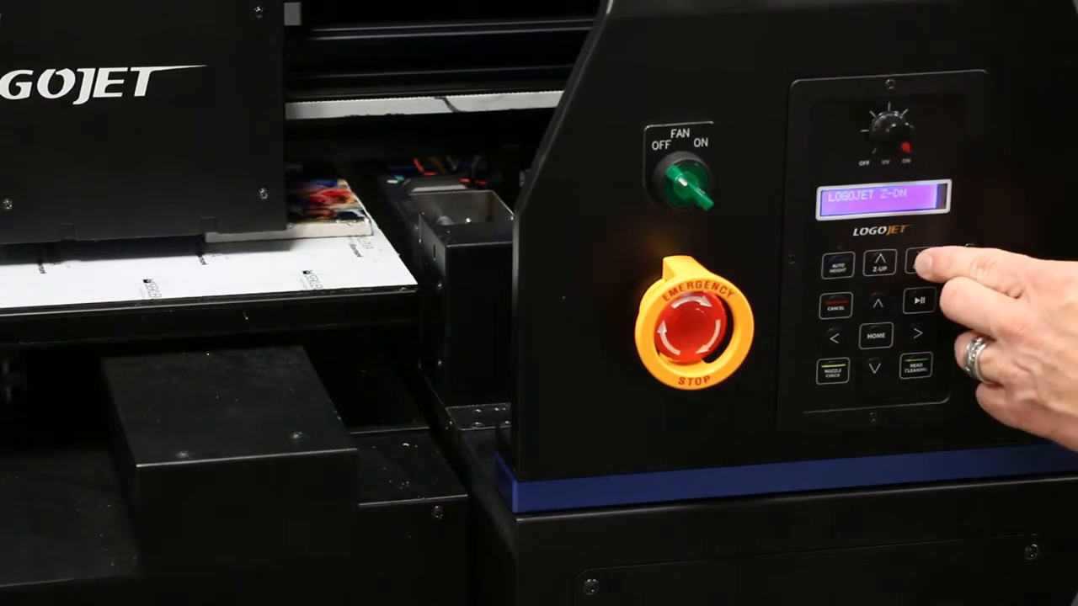
left_click(906, 263)
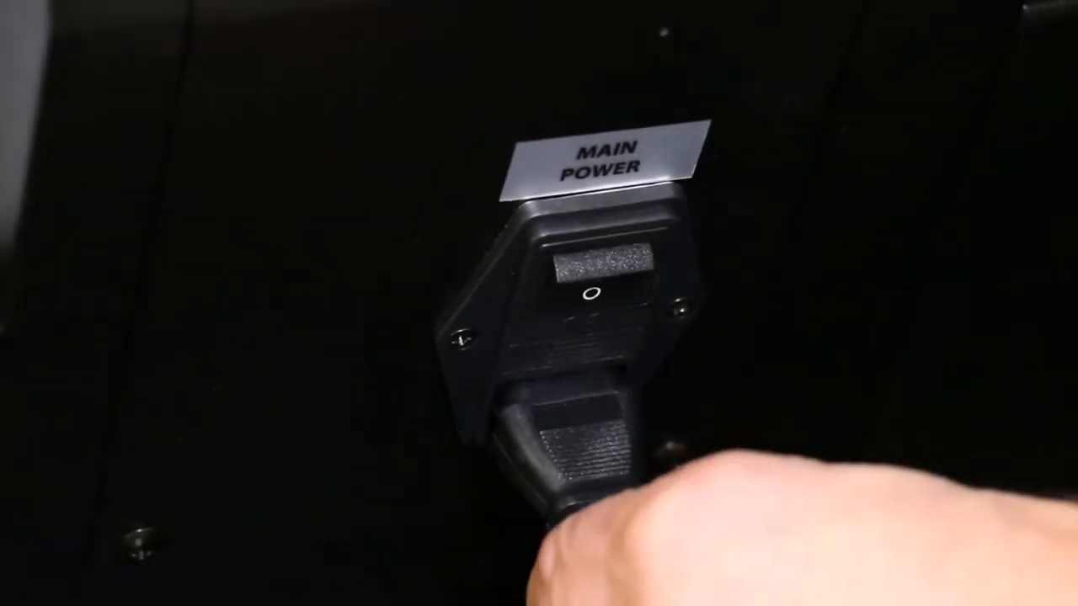
left_click(592, 278)
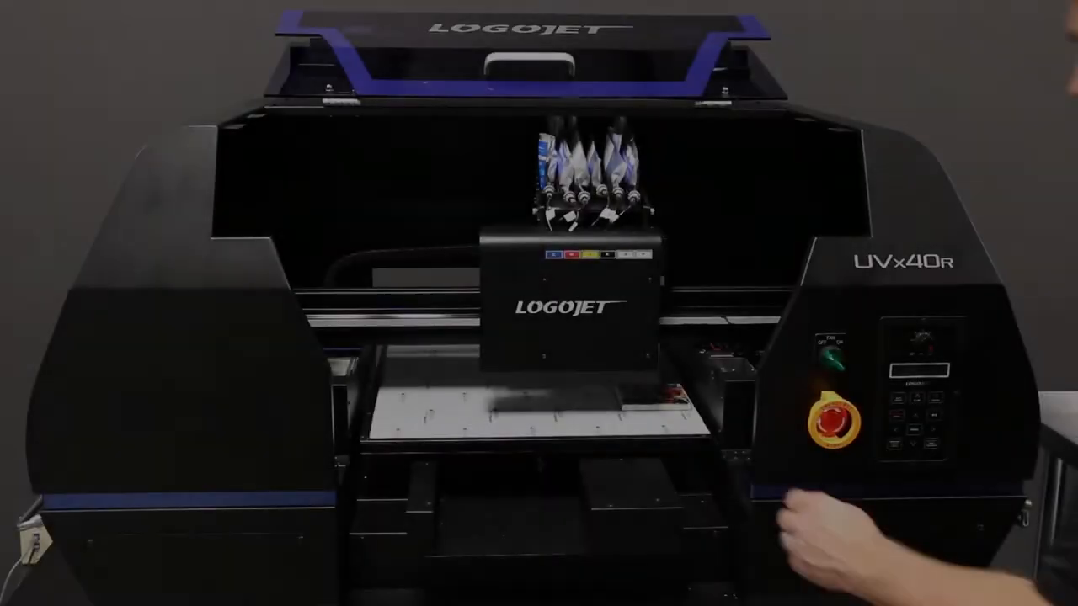